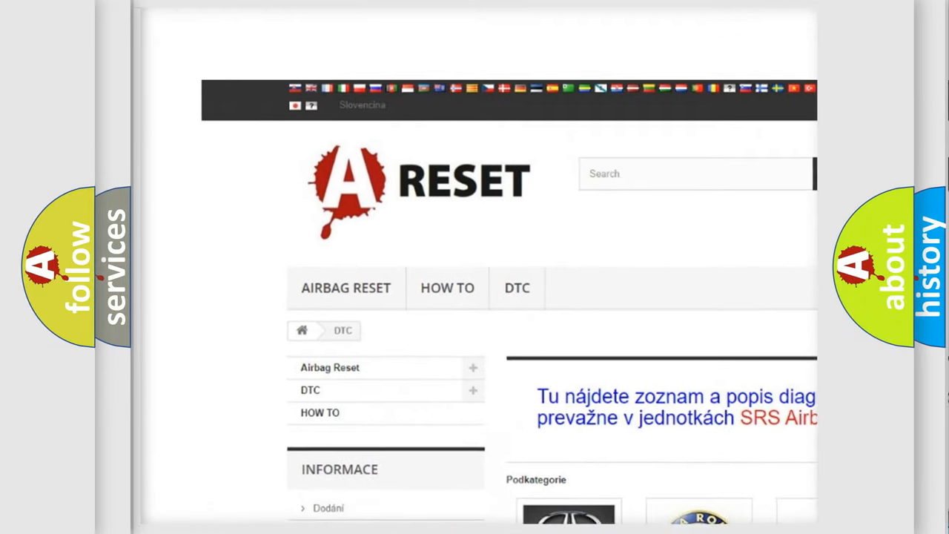
Open the Dodge DTC trouble code listing and scroll down to its footer.
scroll(down, 3)
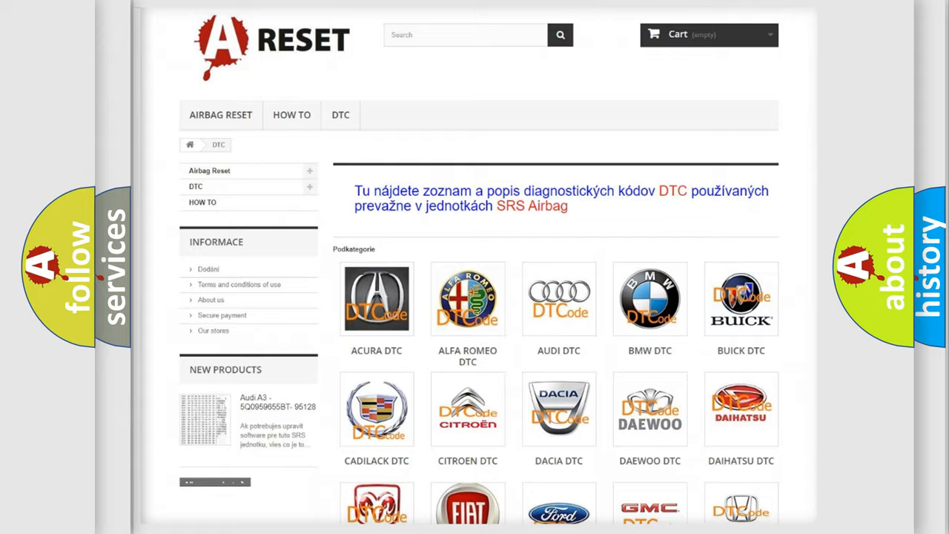
scroll(down, 3)
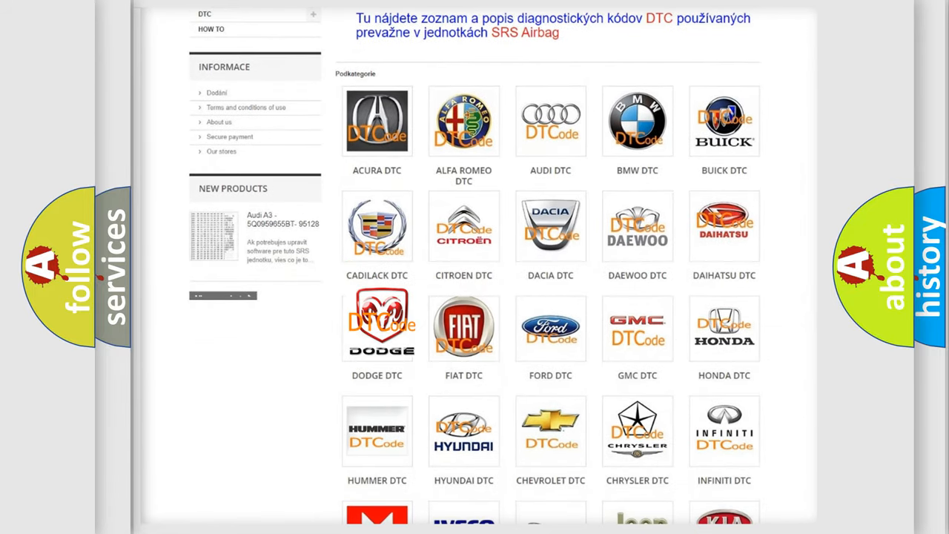
click(377, 329)
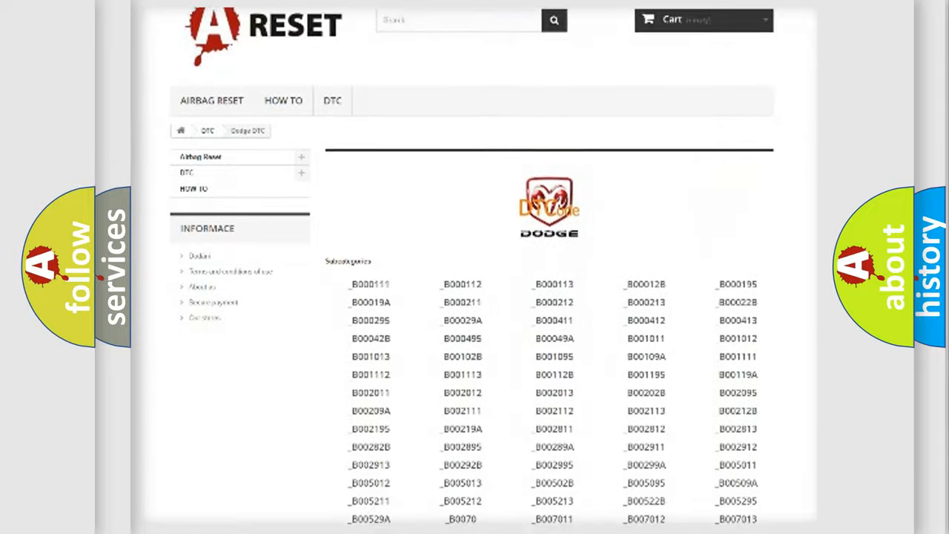
scroll(down, 3)
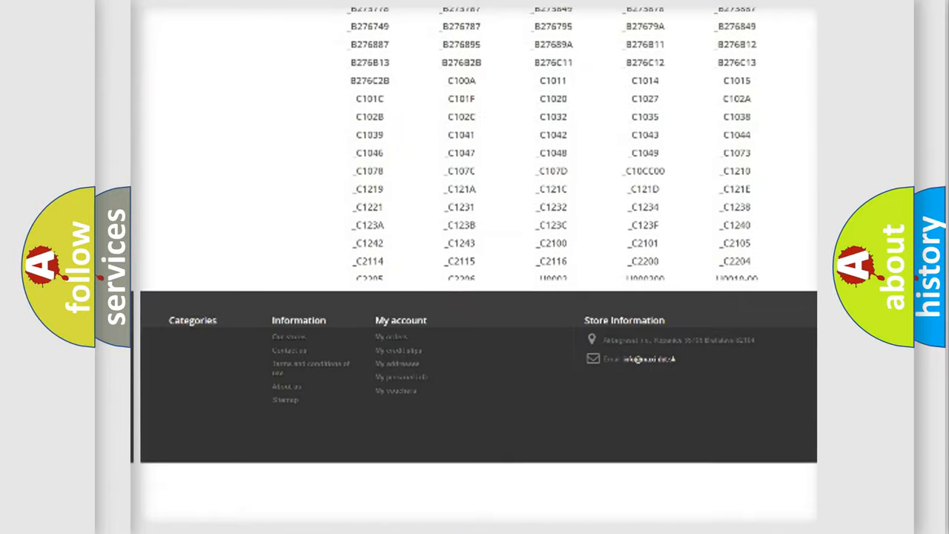